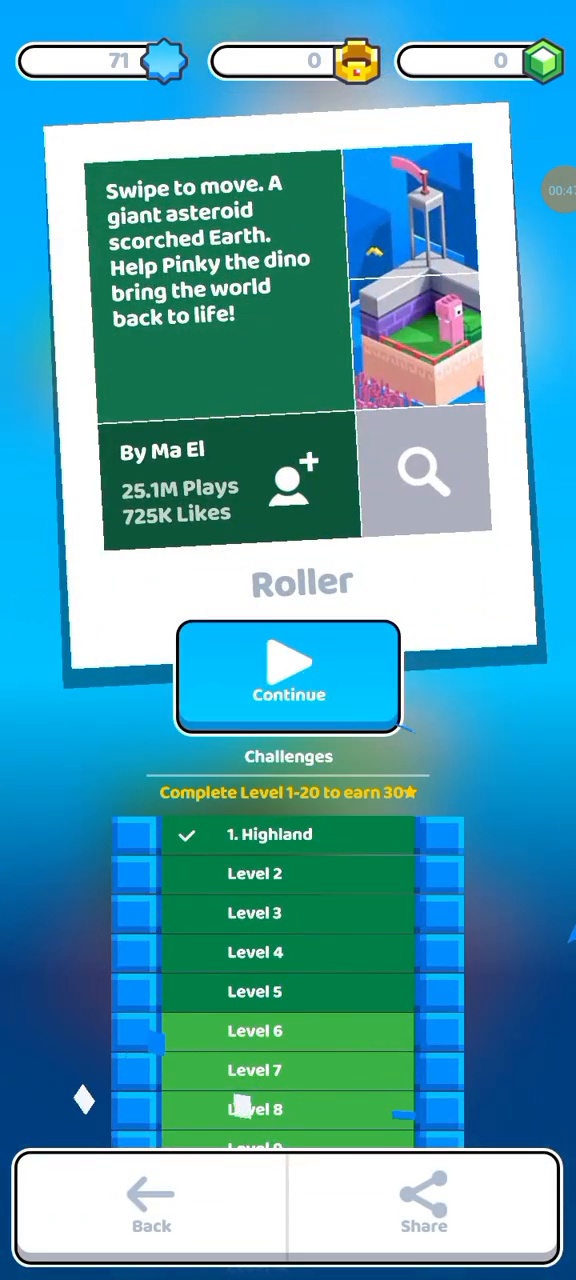
- Resume Roller and clear two levels, raising the star count from 71 to 73
left_click(288, 676)
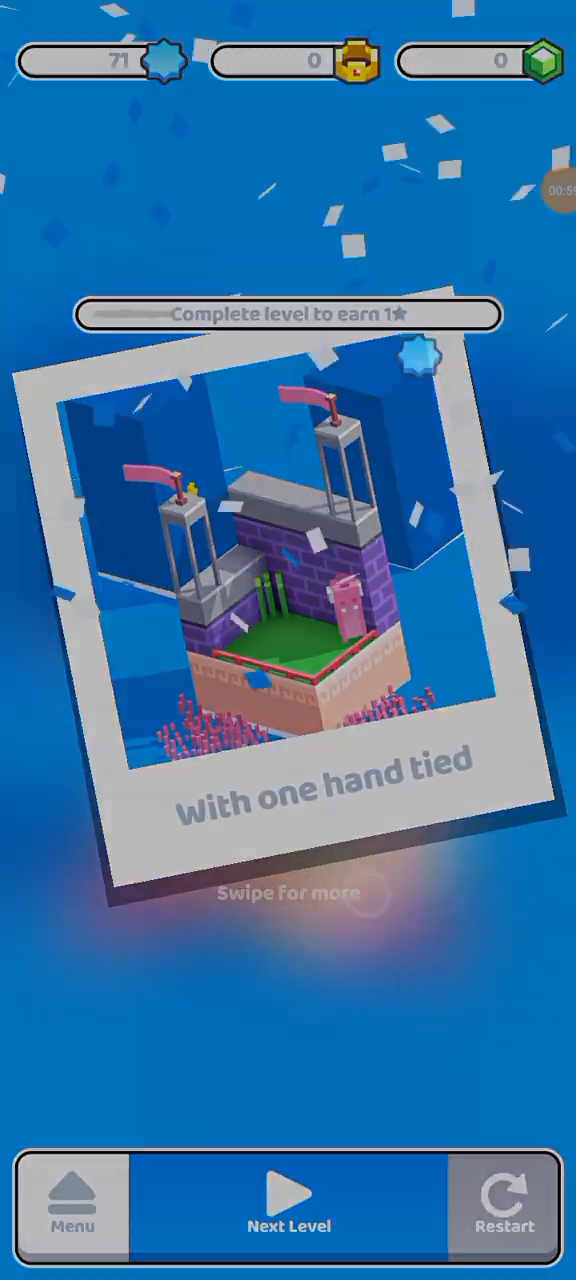
left_click(288, 1210)
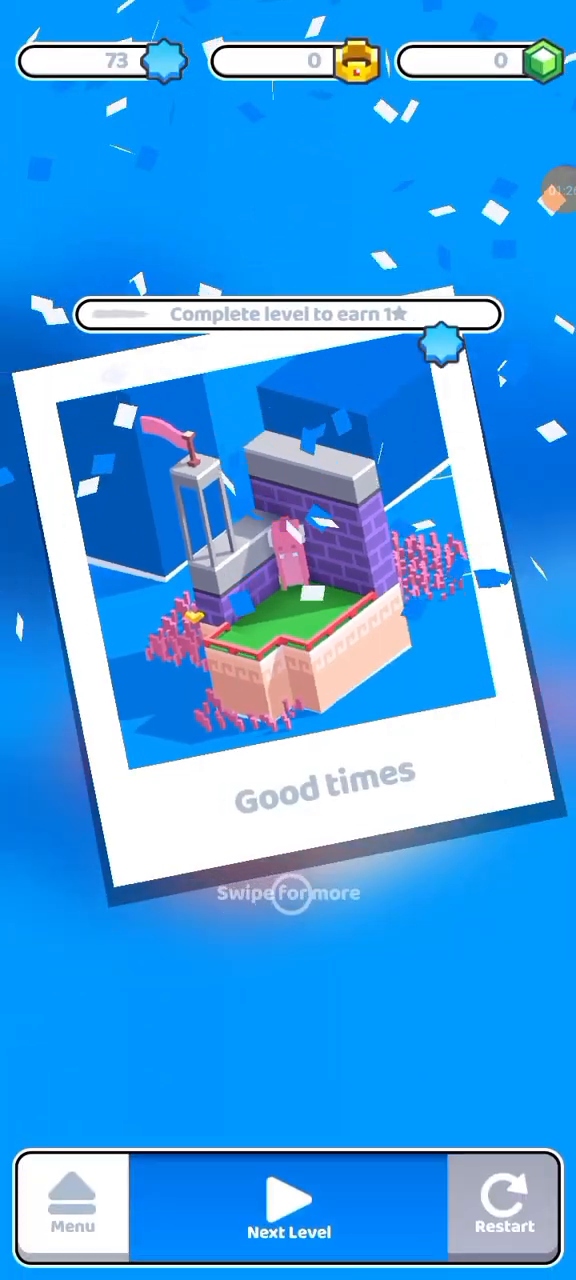
- Play through further Roller levels until the star count reaches 78
left_click(288, 1203)
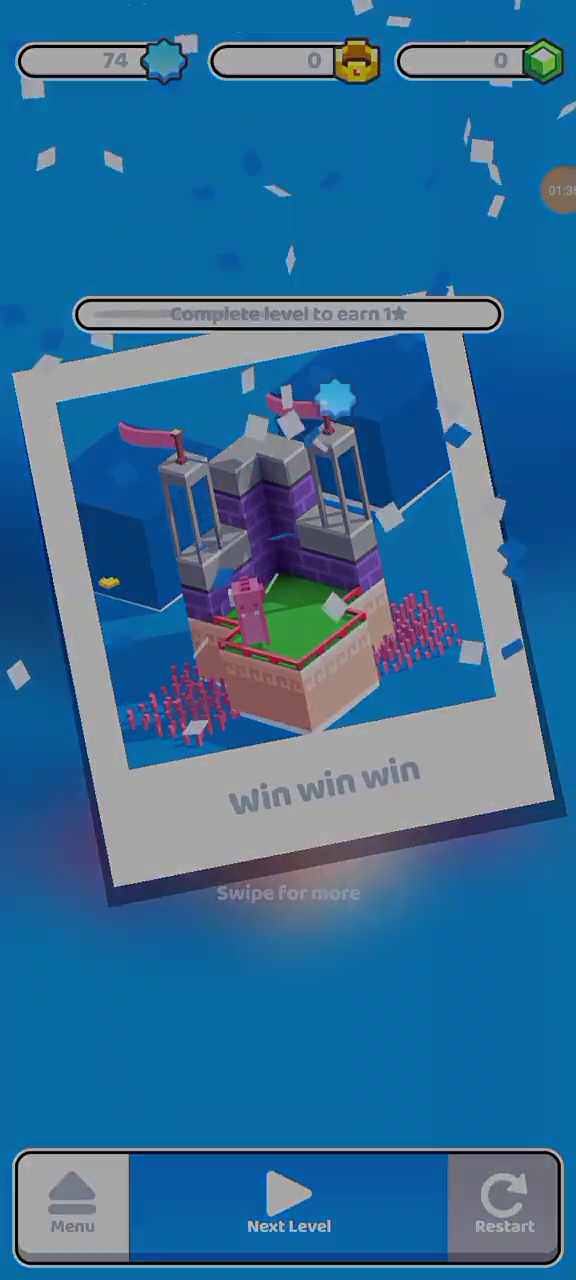
left_click(288, 1205)
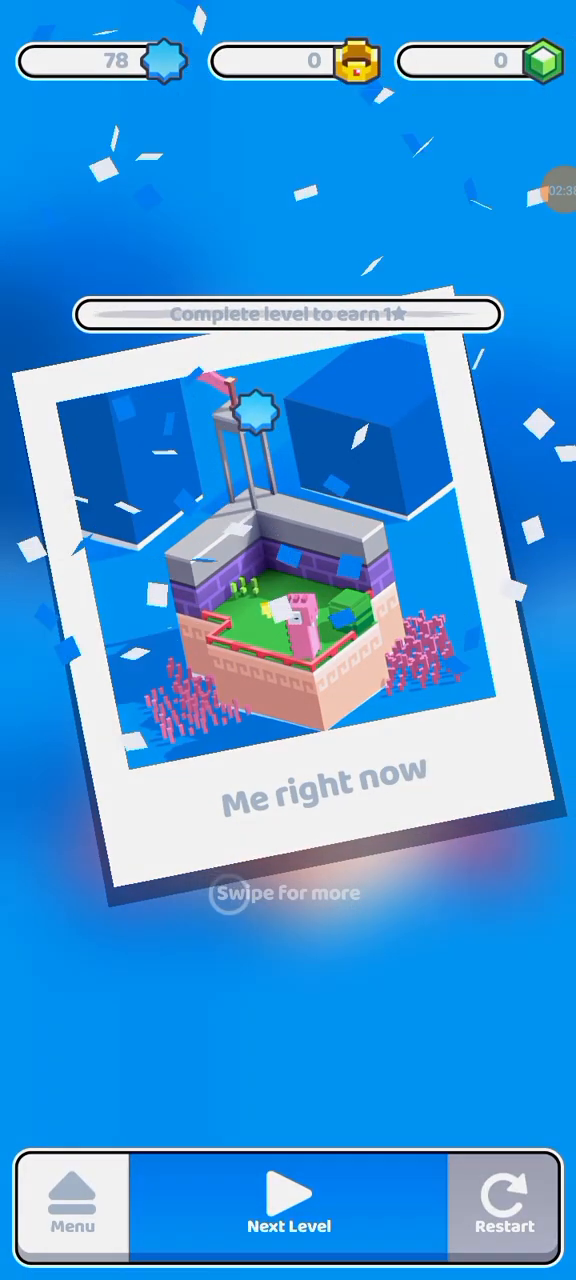
- Play the next purple-world level, retry after being terminated, and reach 86 stars
left_click(288, 1200)
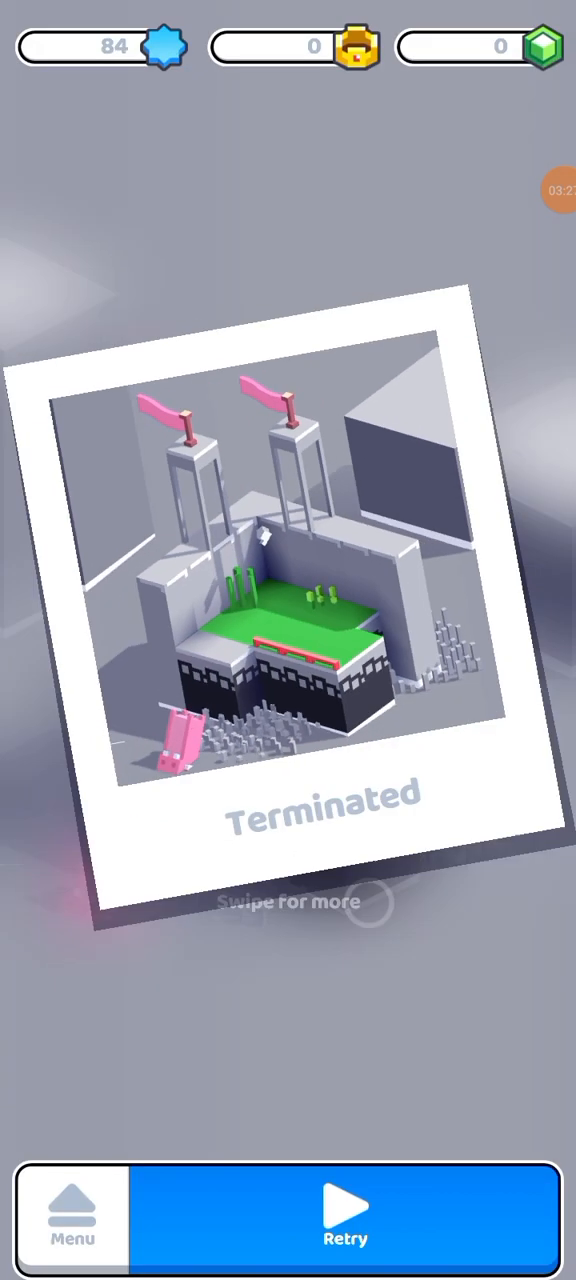
left_click(345, 1223)
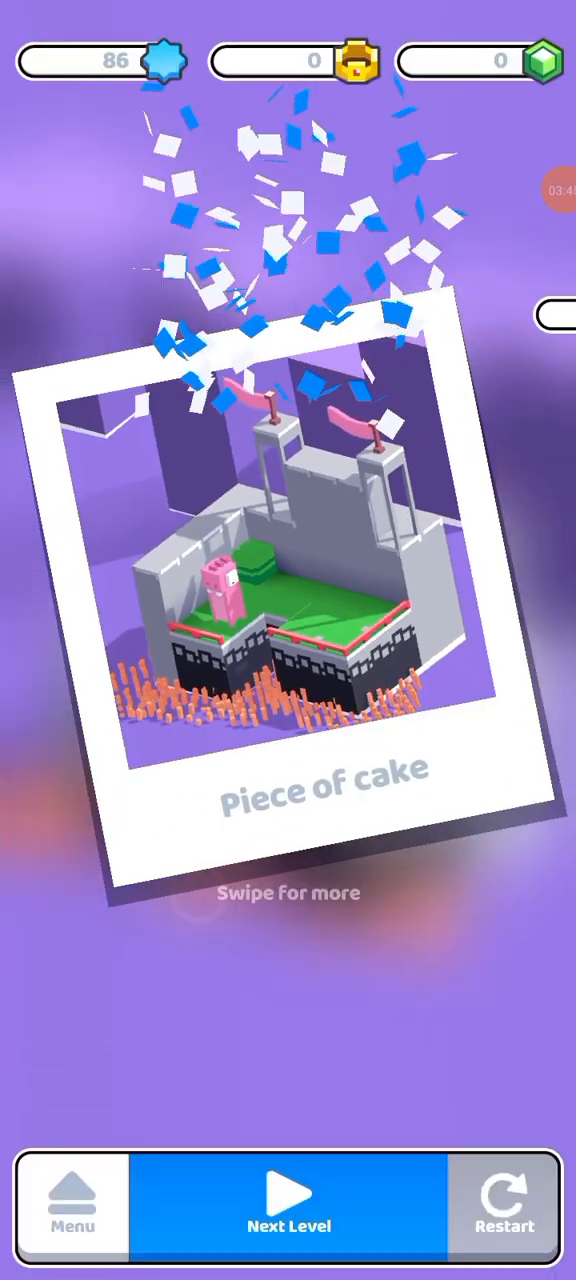
- Clear the remaining purple-world Roller levels until Complete appears at 98 stars
left_click(288, 1205)
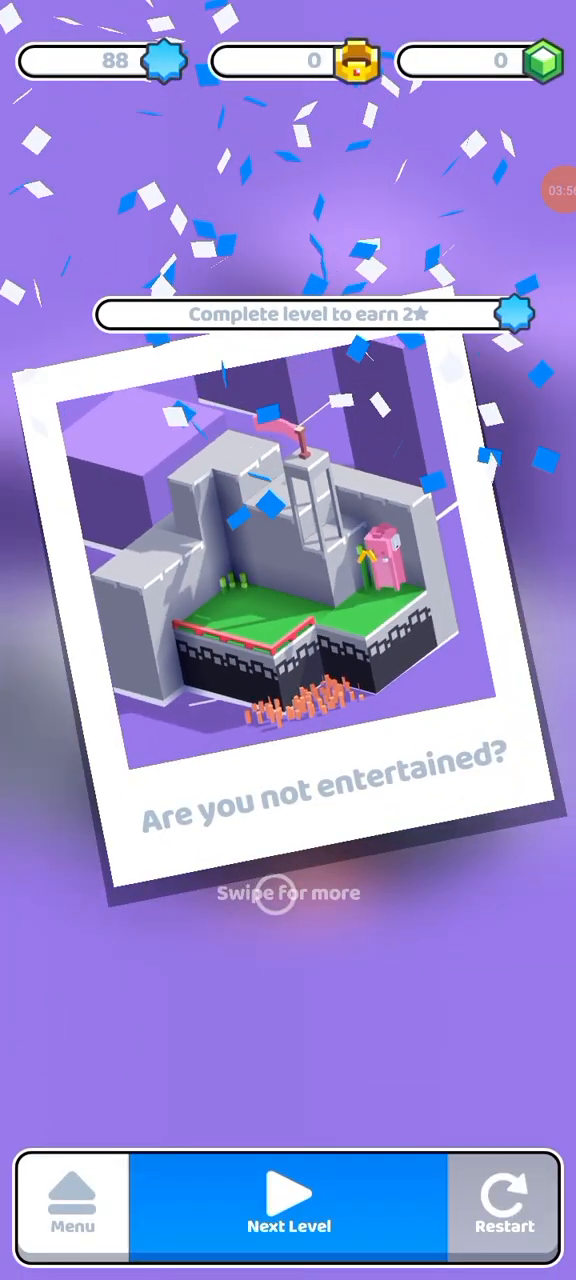
left_click(288, 1205)
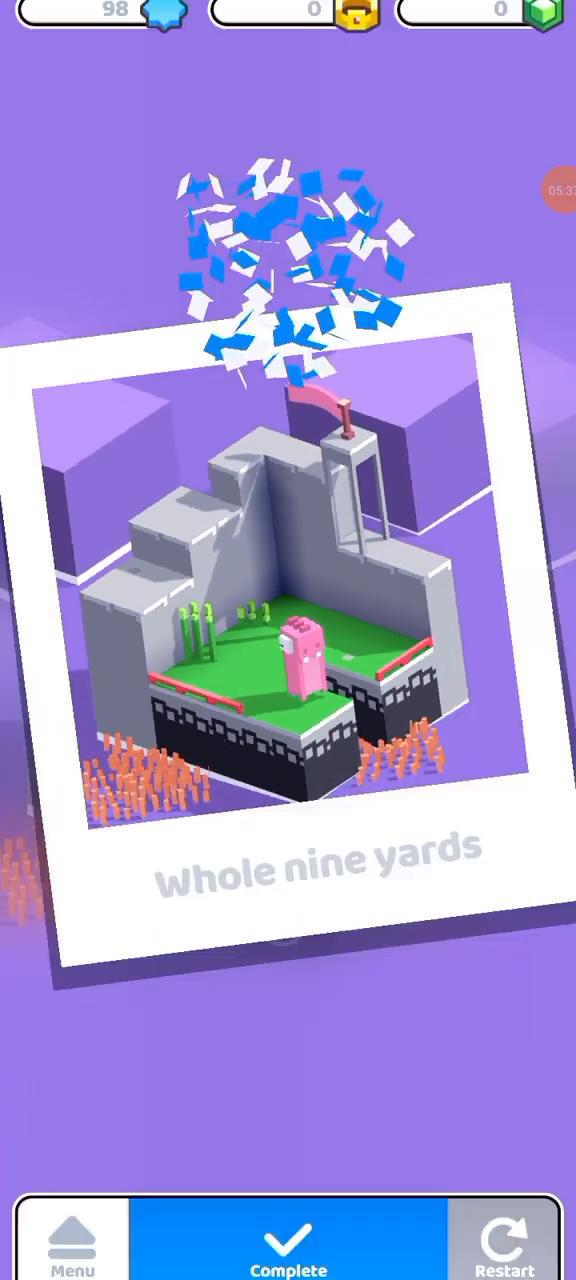
- Complete World 1 with 100 stars, start World 3's repair, and browse Arcade games
left_click(288, 1252)
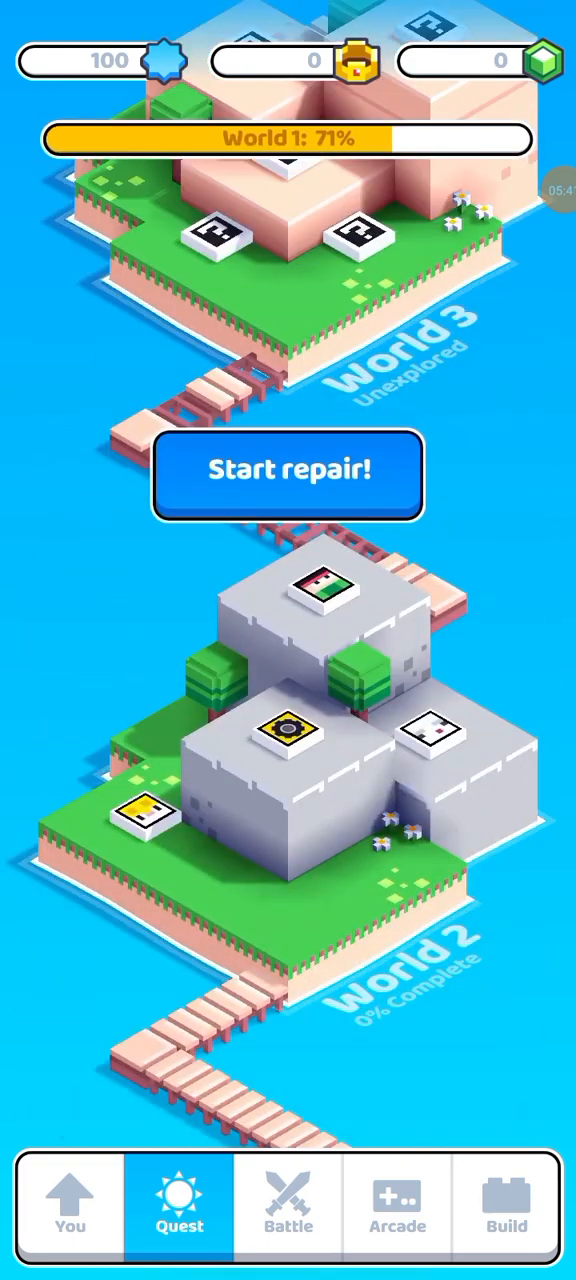
left_click(288, 497)
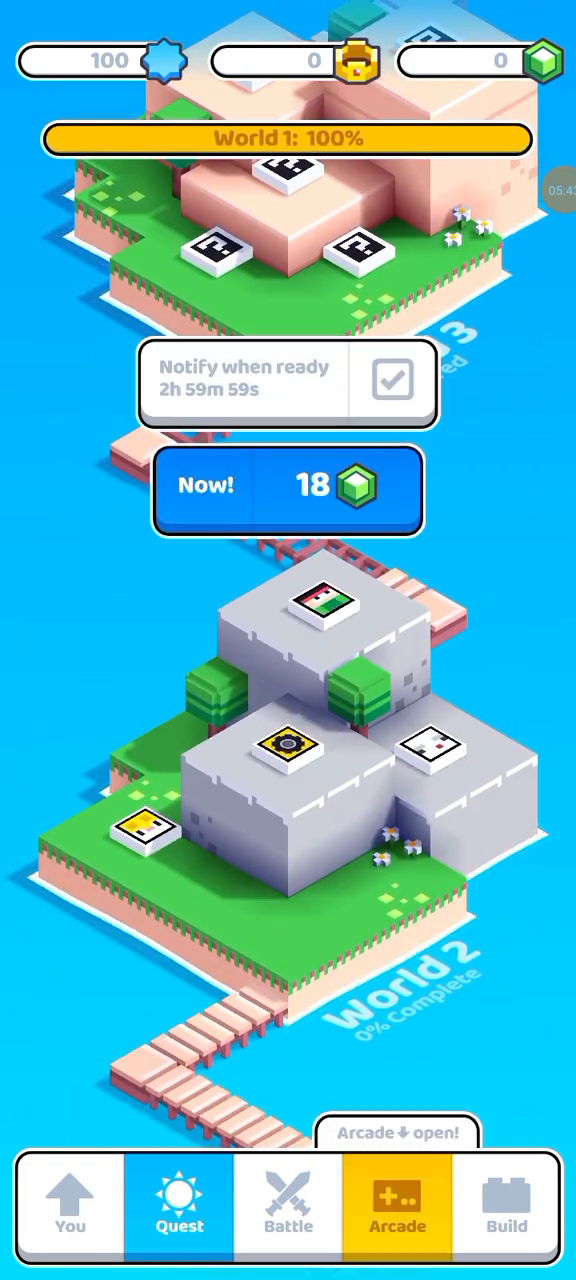
left_click(396, 1207)
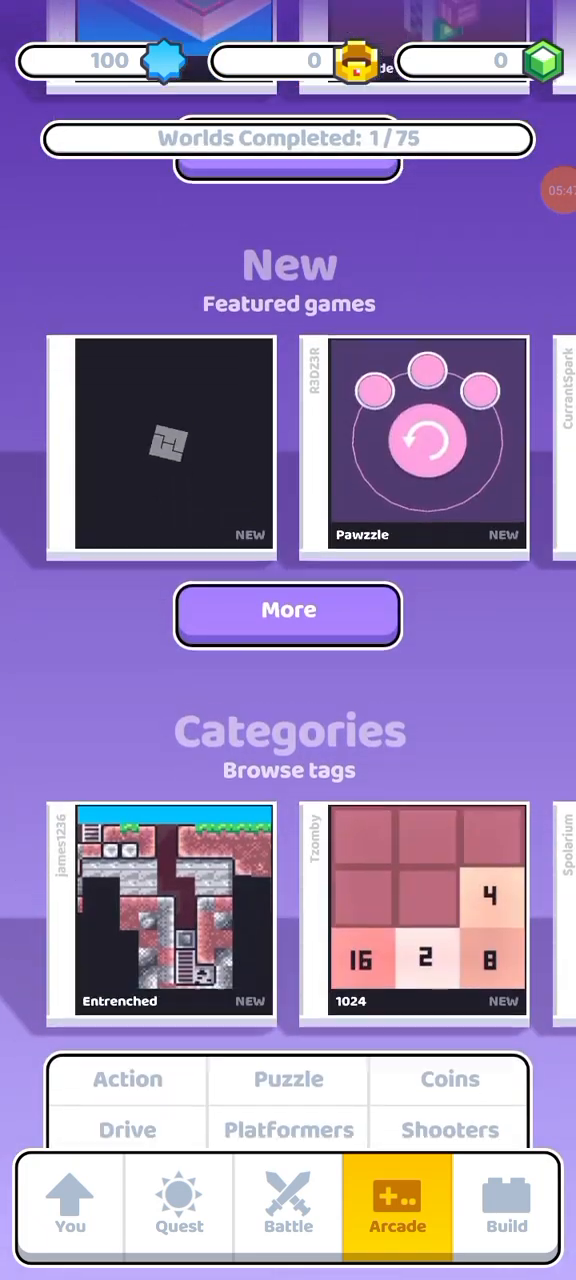
scroll("down", 3)
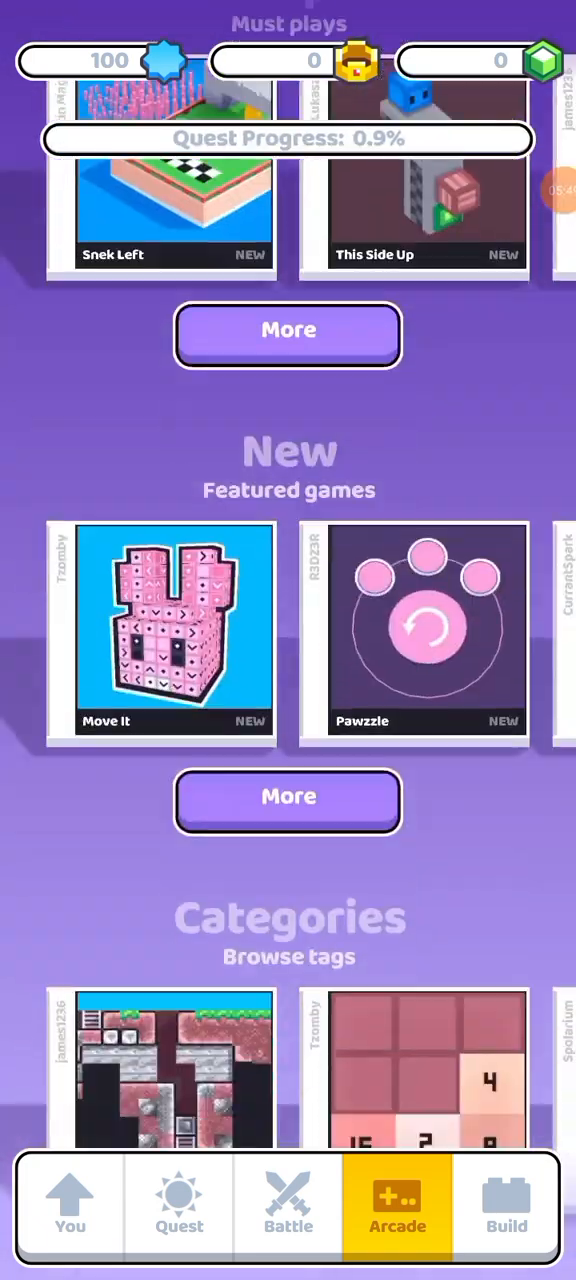
scroll("down", 3)
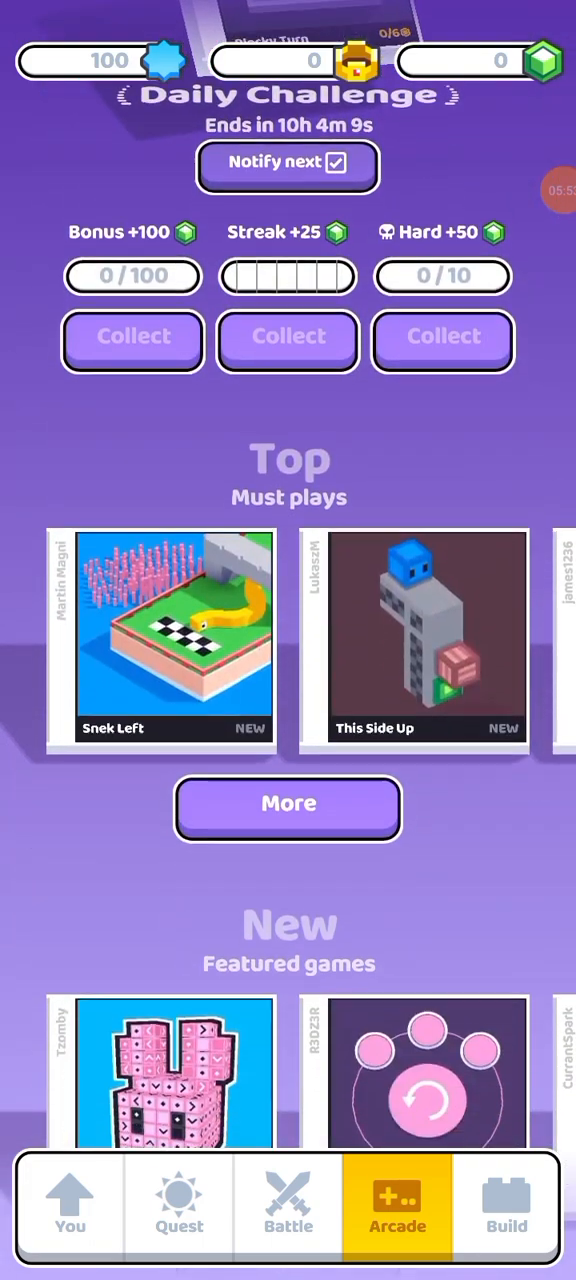
scroll("down", 3)
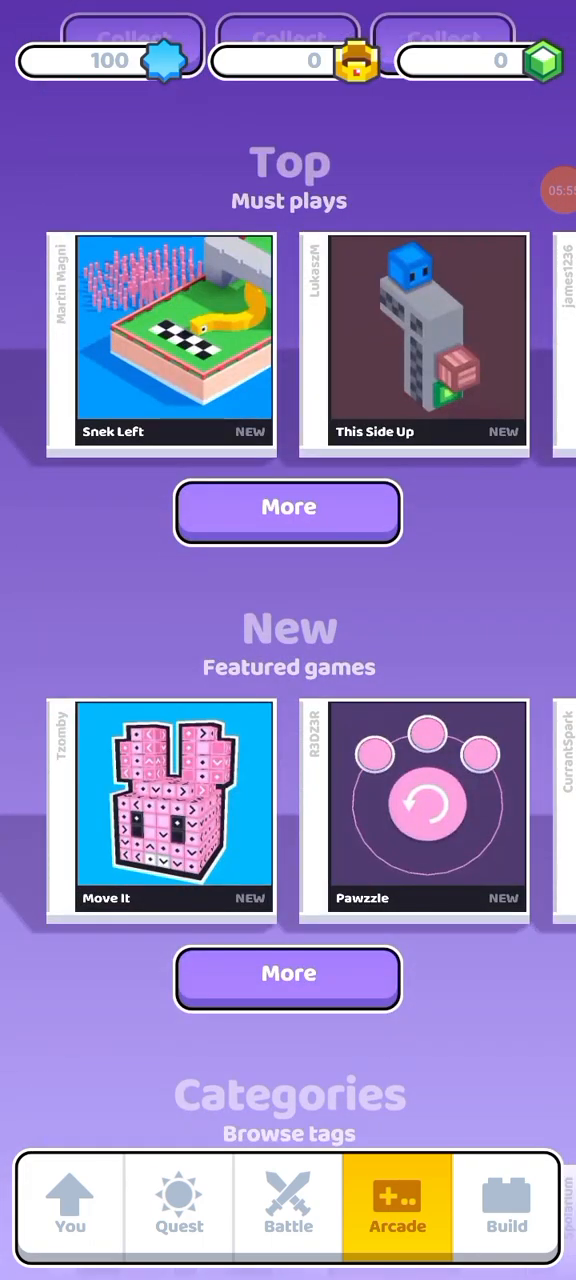
- Look through the Build kits, then return to the Quest map's Monster Tracks arena
left_click(502, 1225)
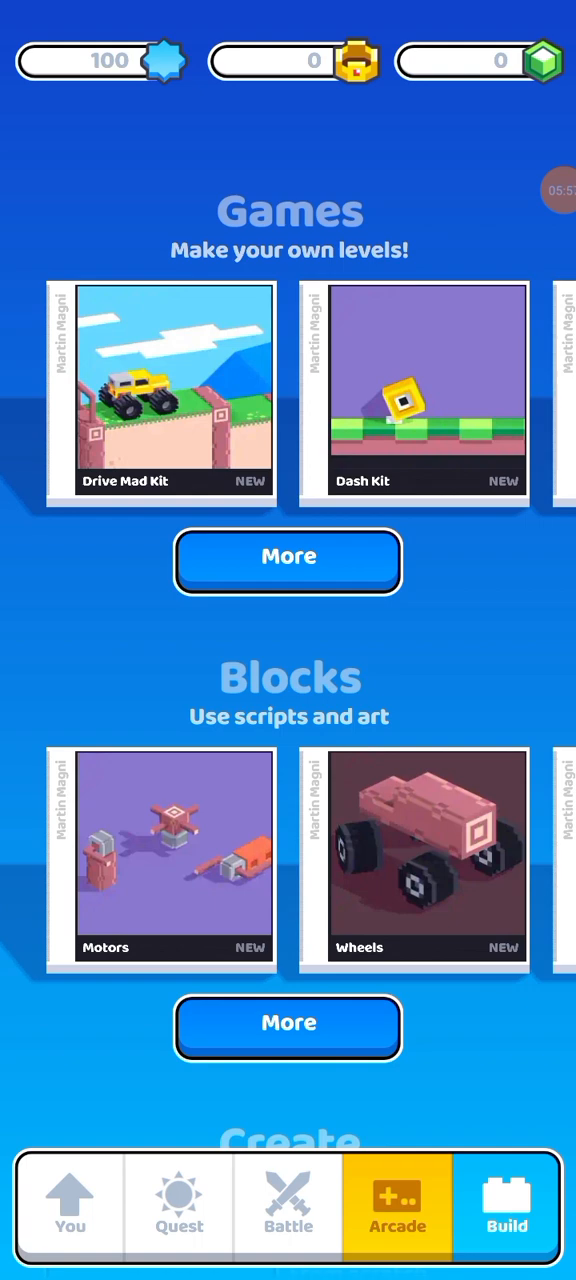
left_click(178, 1206)
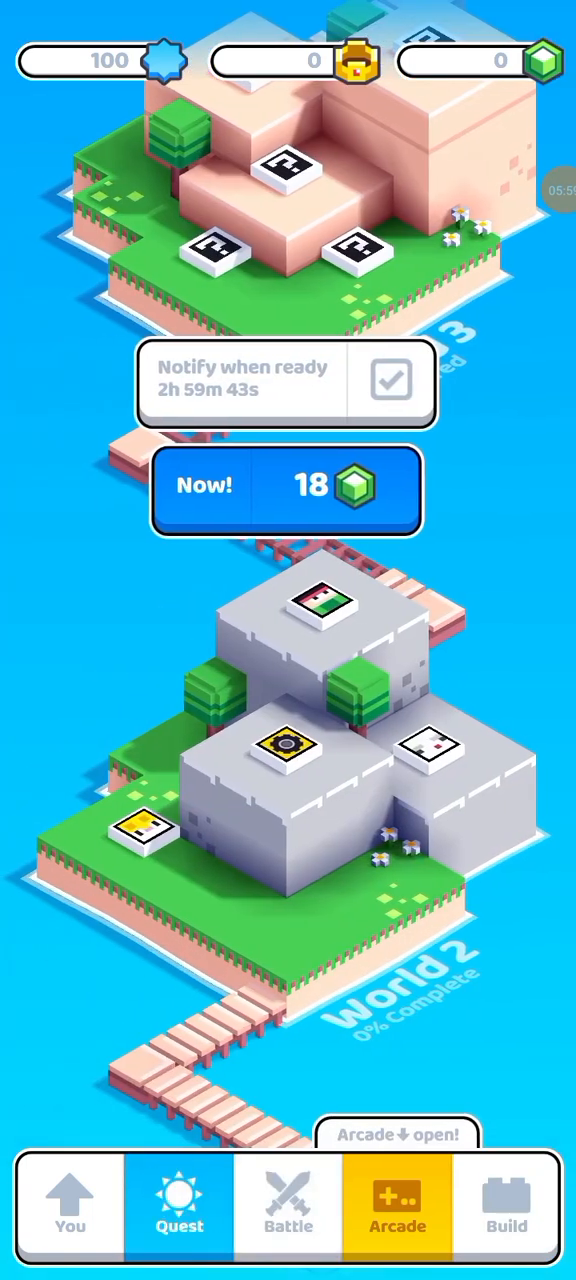
left_click(288, 1205)
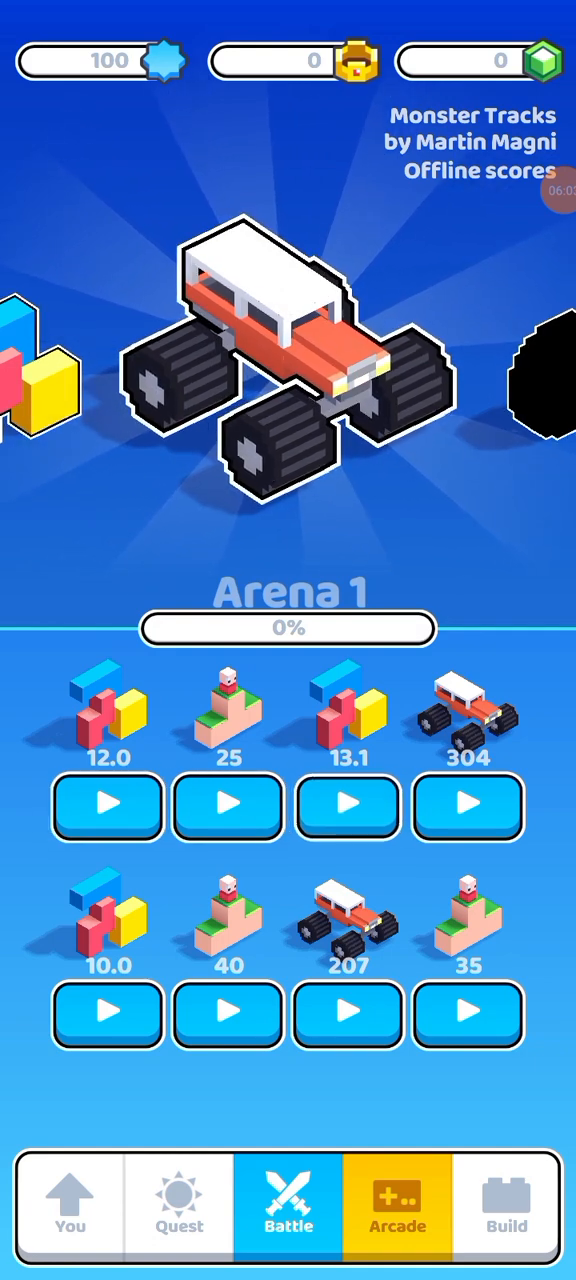
- Play an Arena 1 Stacktris battle against Will640, collecting one coin
left_click(108, 802)
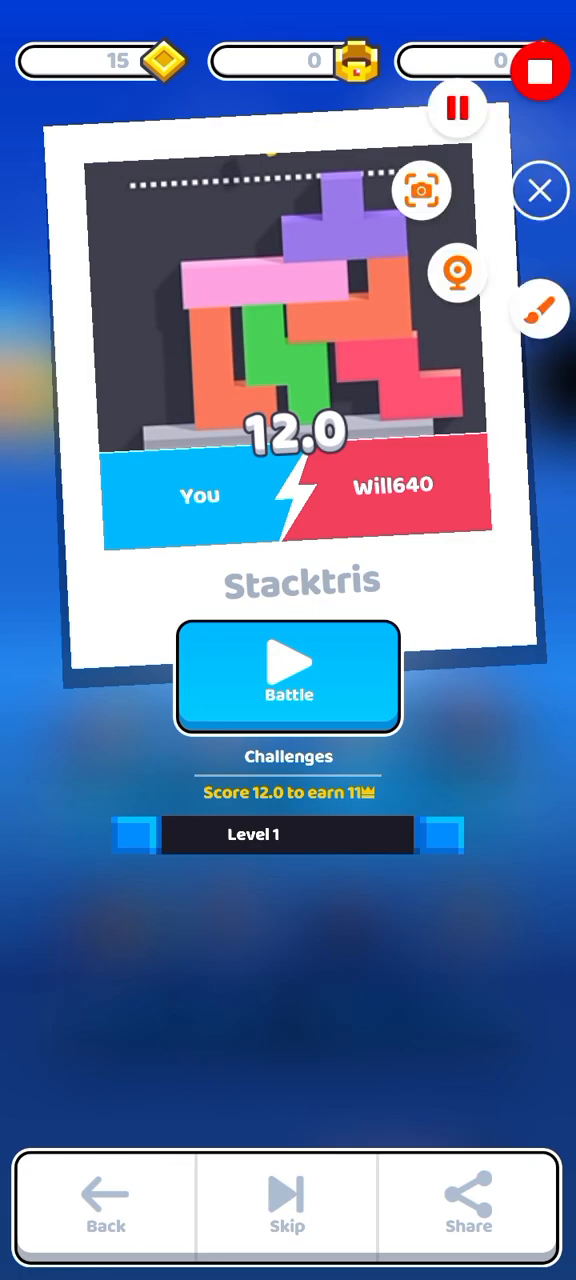
left_click(288, 675)
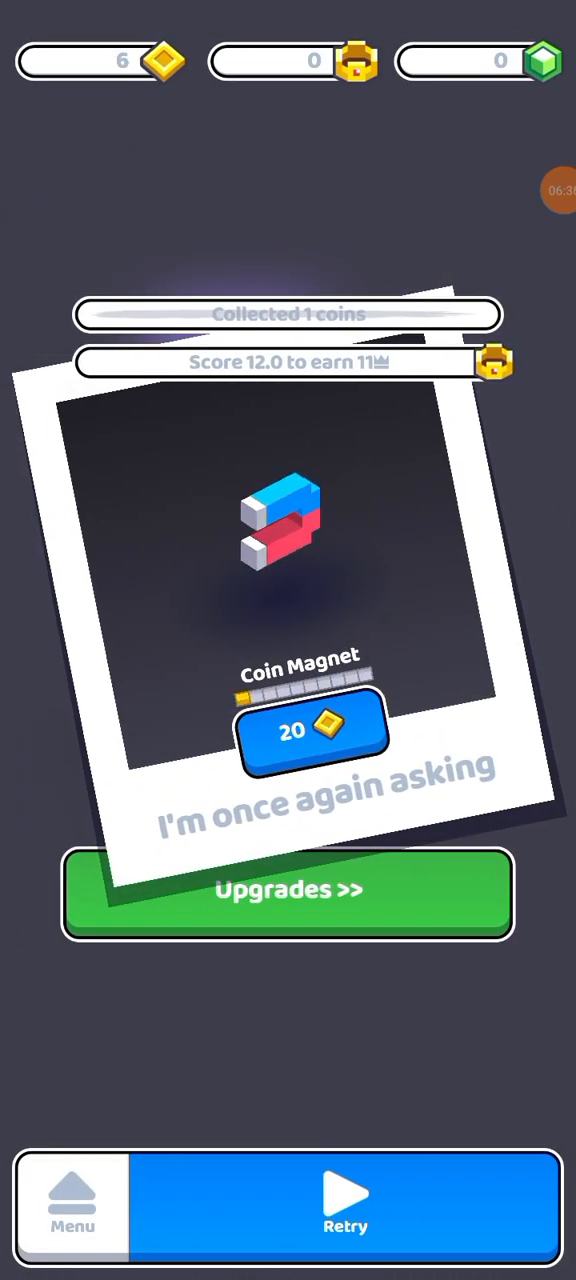
- Replay Stacktris rounds, buy Low Bounce for 10 coins, and begin another round
left_click(345, 1208)
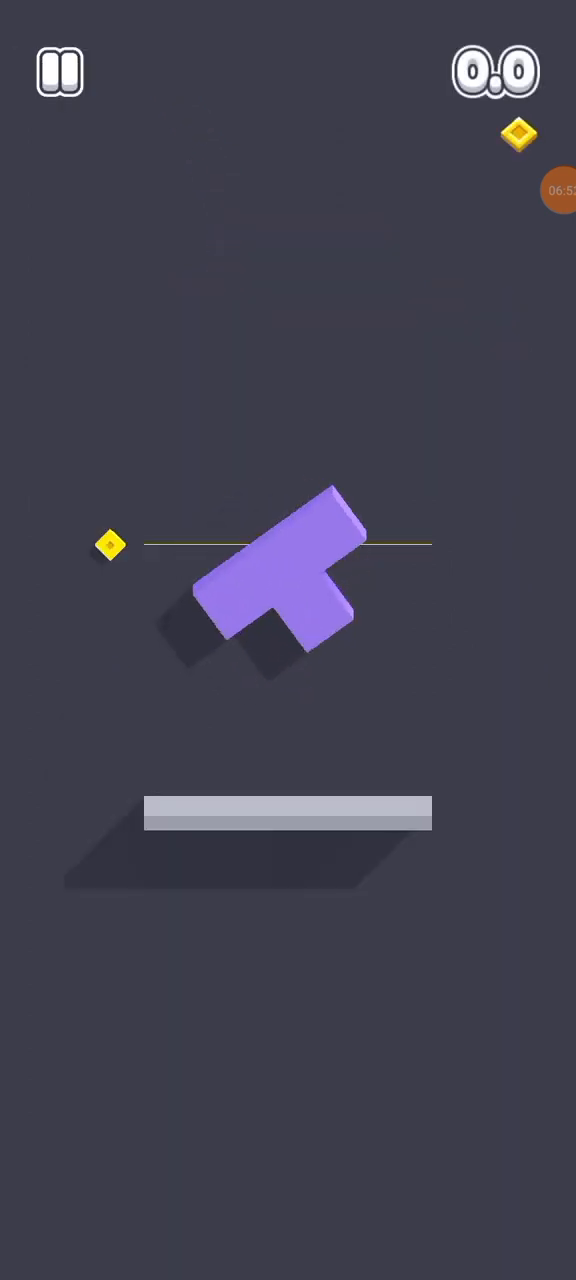
left_click(288, 570)
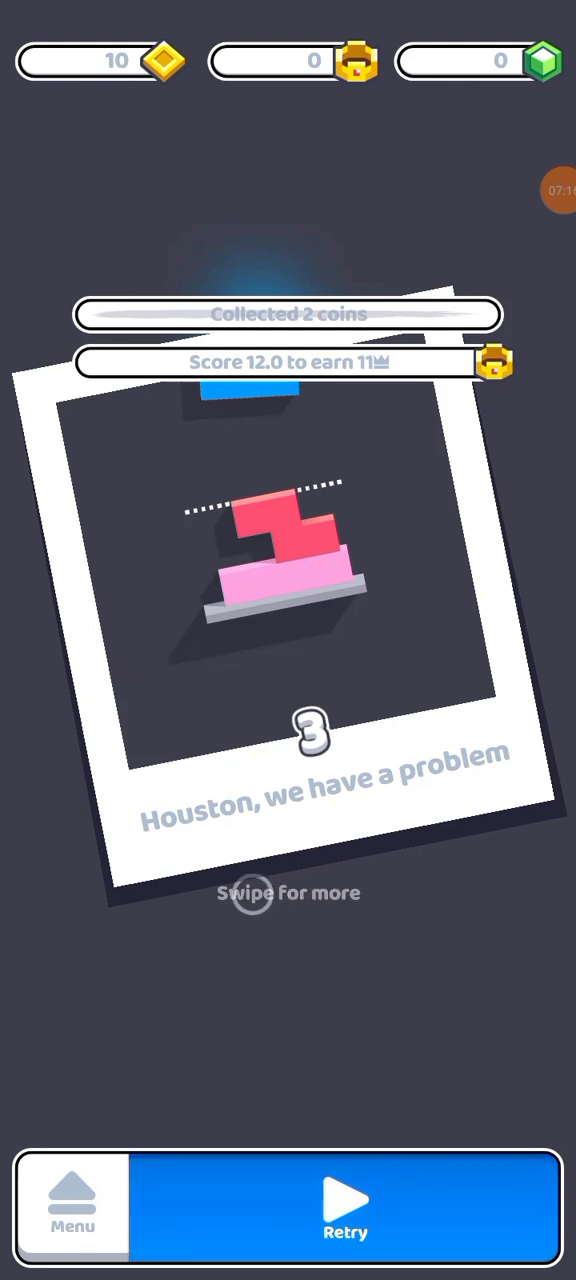
left_click(345, 1205)
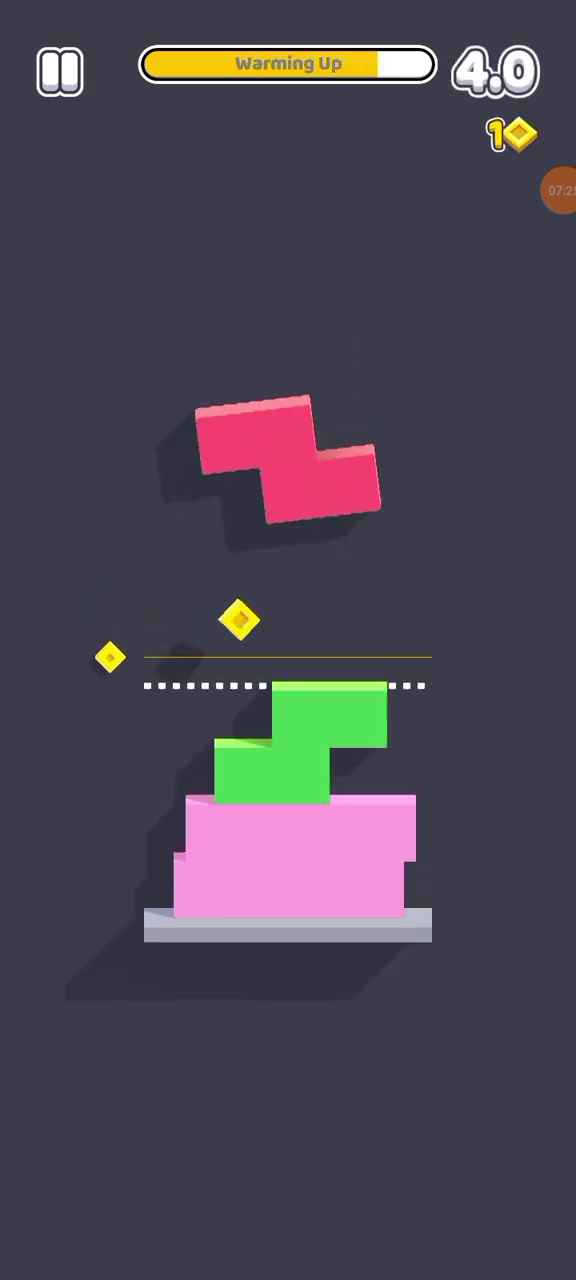
left_click(288, 470)
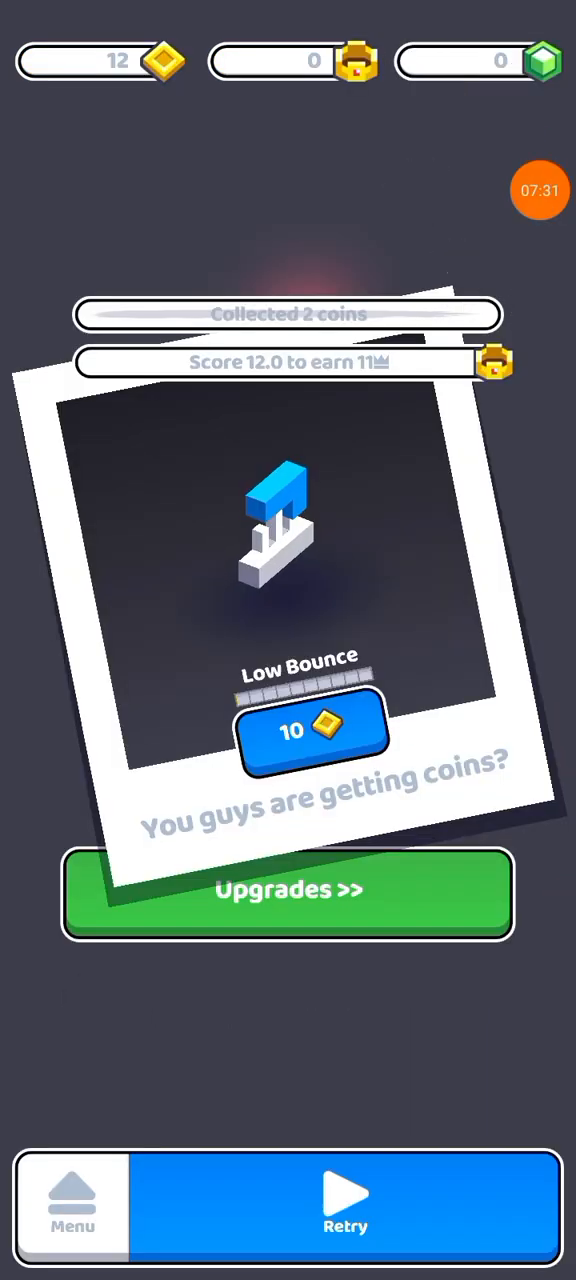
left_click(310, 732)
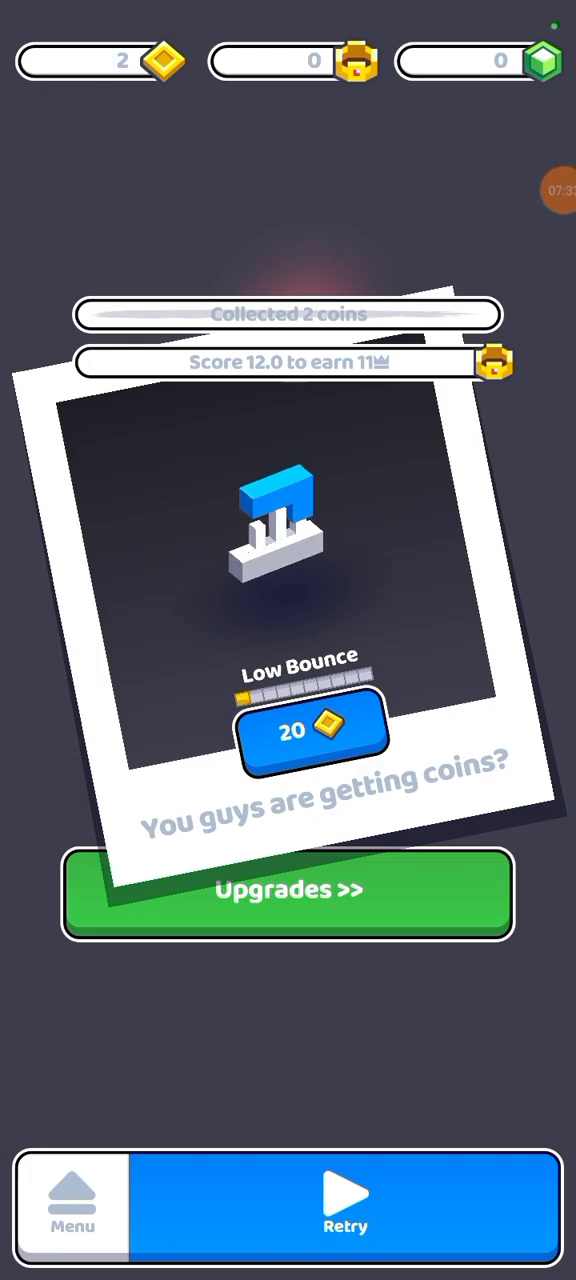
left_click(344, 1205)
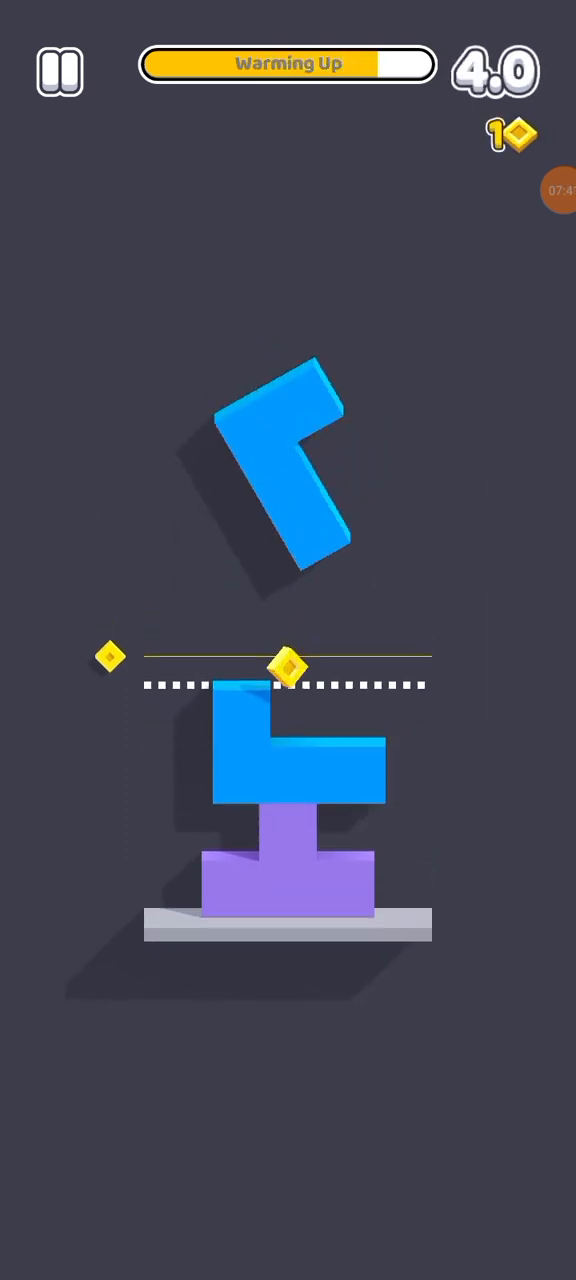
- Place the blue L-block on the platform as the yellow square falls
left_click(285, 480)
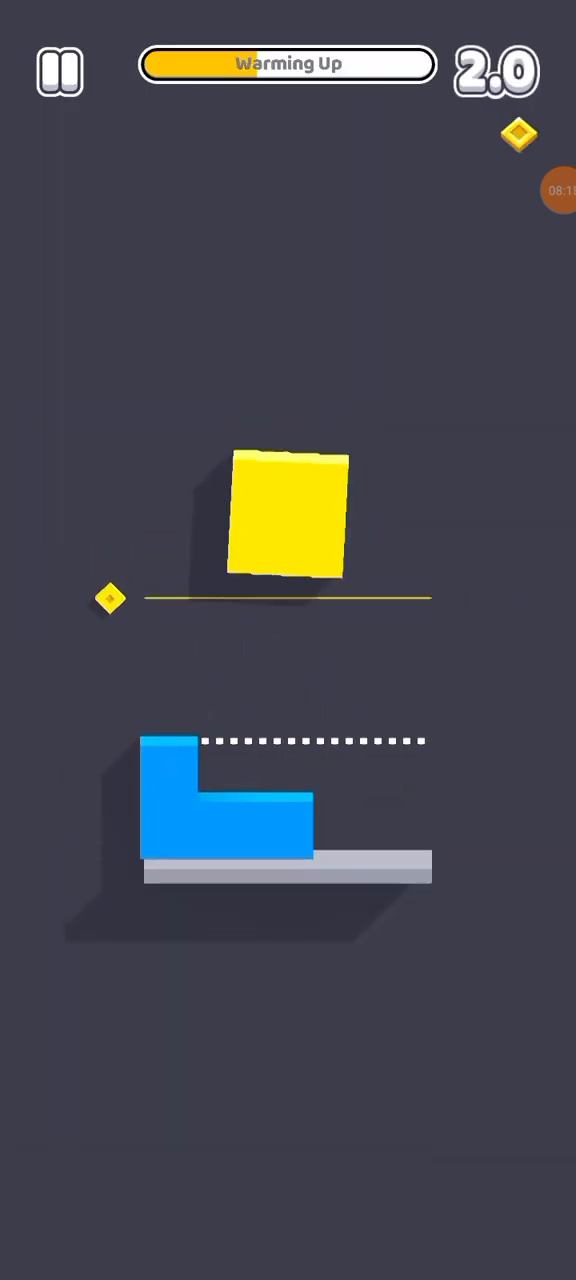
left_click(288, 515)
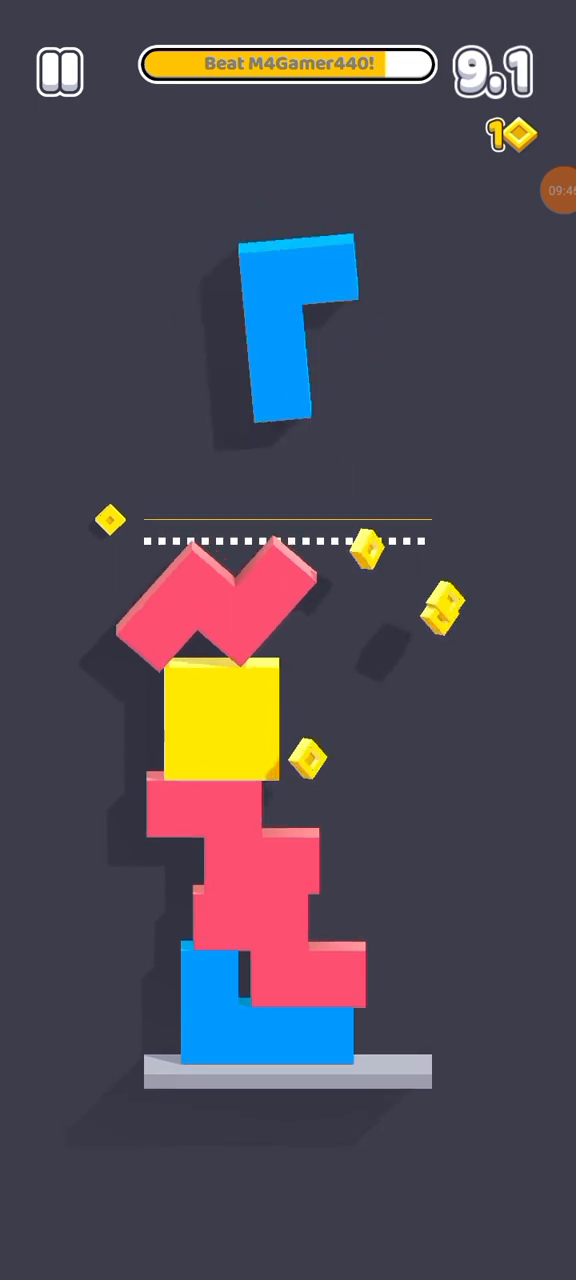
- Drop the blue block on the tower until the round ends with 4 coins
left_click(290, 340)
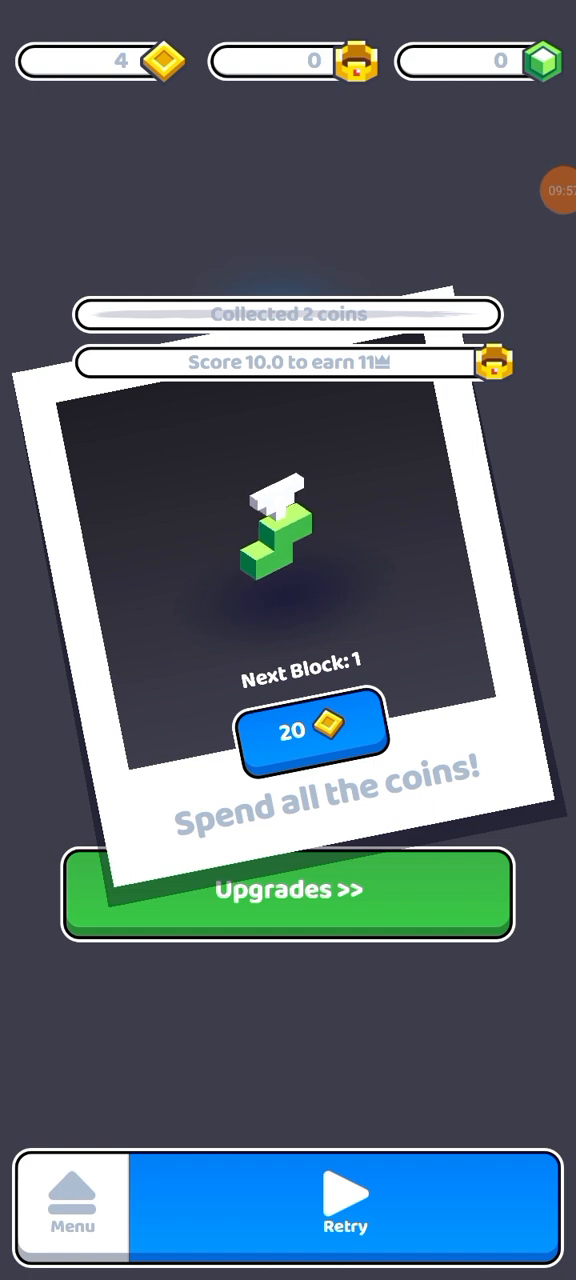
left_click(344, 1205)
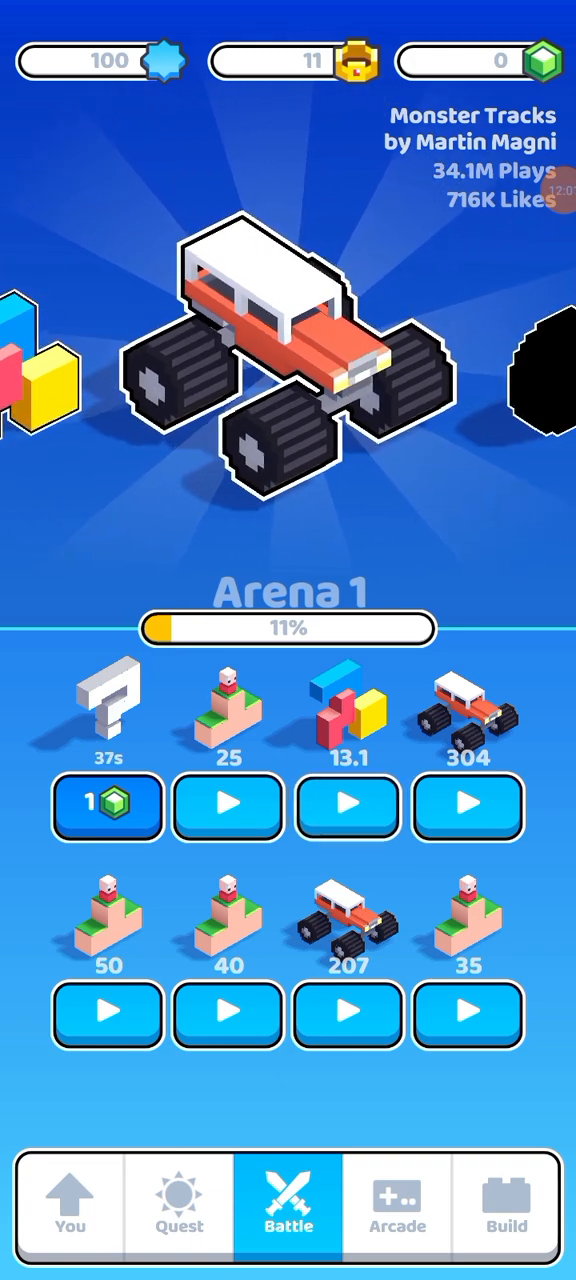
- Return to the Quest map showing World 3's repair countdown and 17-gem finish
left_click(178, 1213)
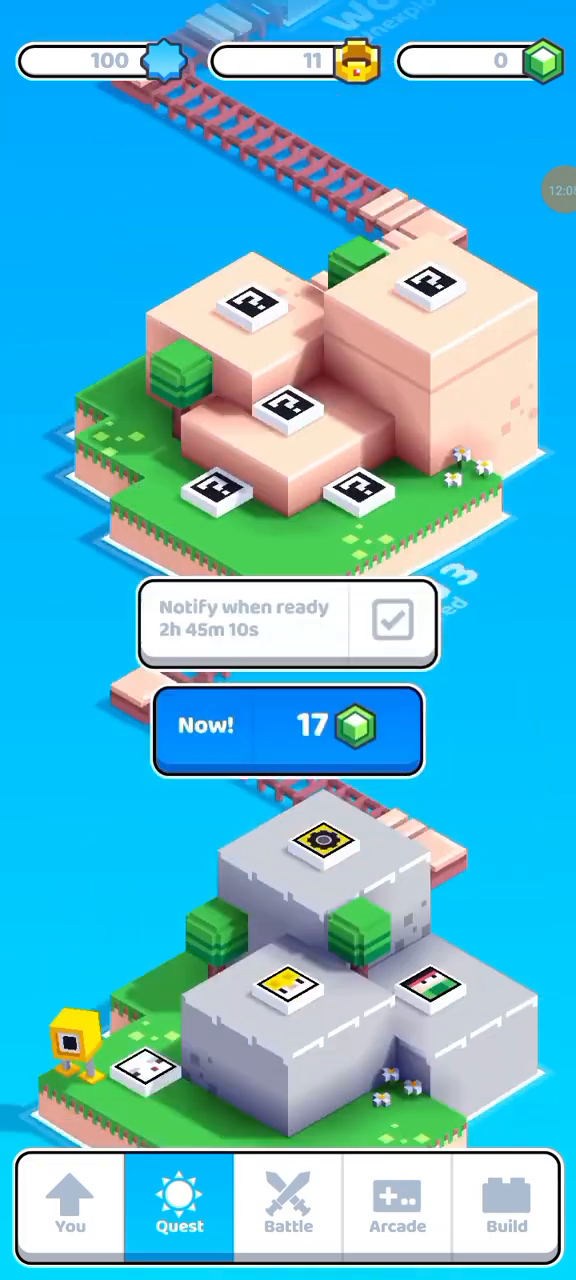
left_click(287, 1208)
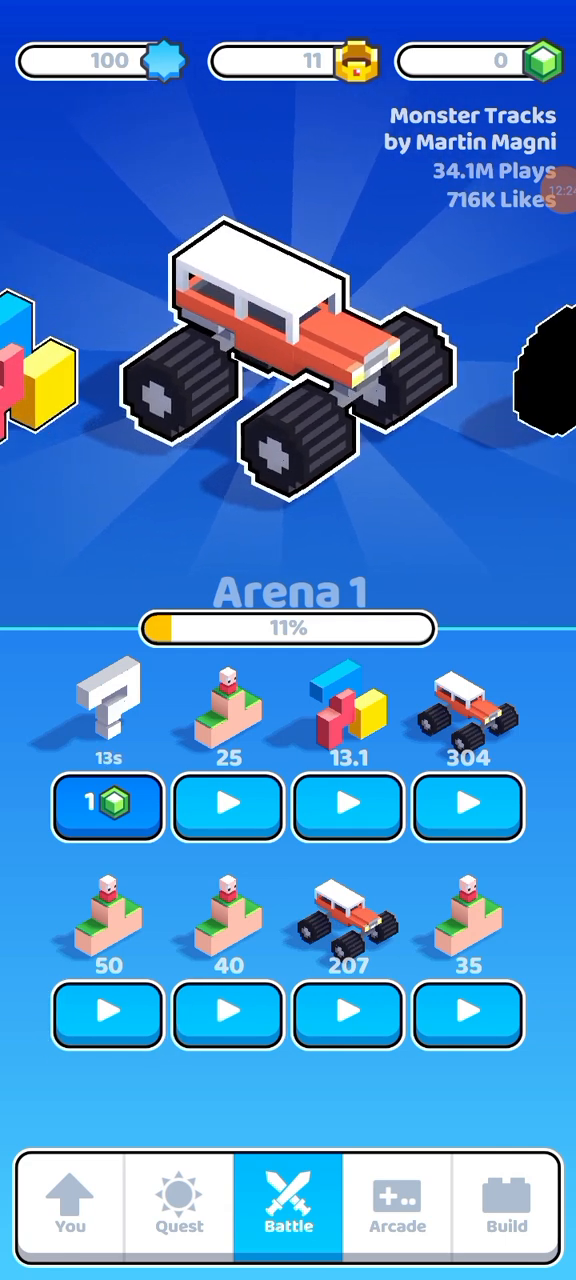
left_click(178, 1207)
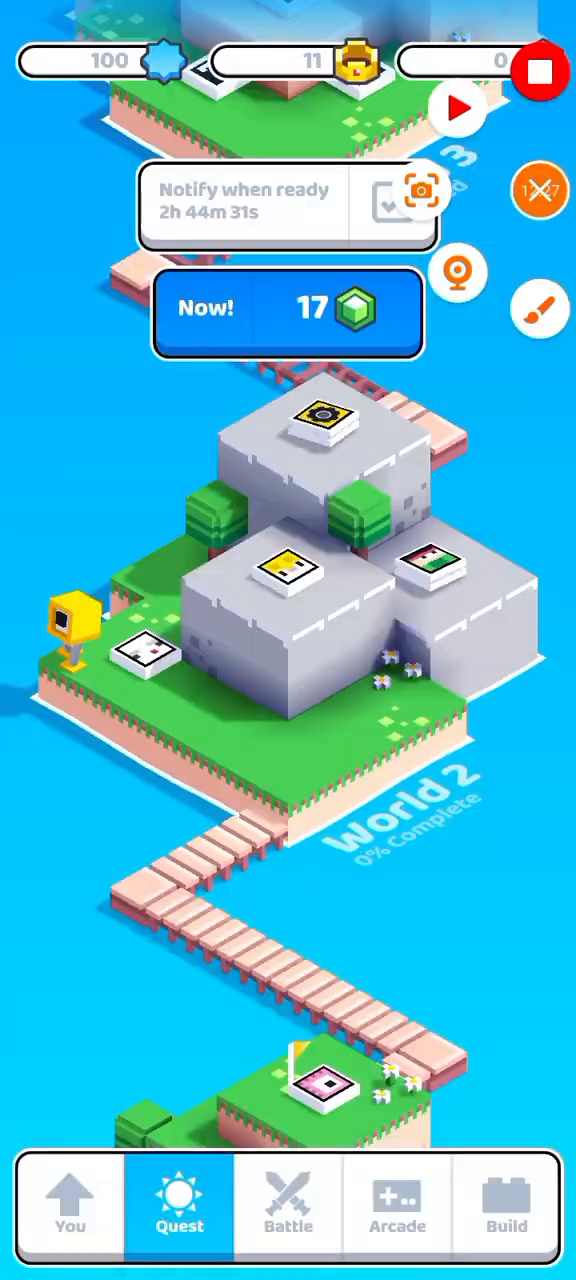